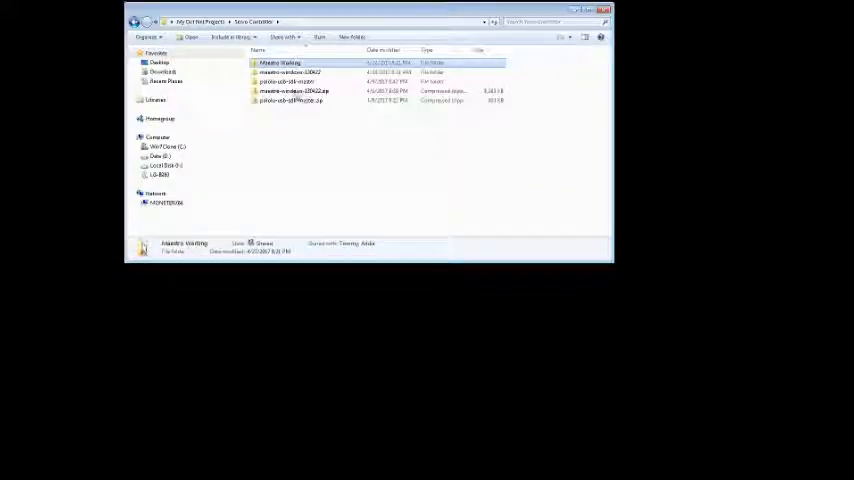
- Open the pololu-usb-sdk-master folder containing the Smc example projects and solution file
left_click(290, 91)
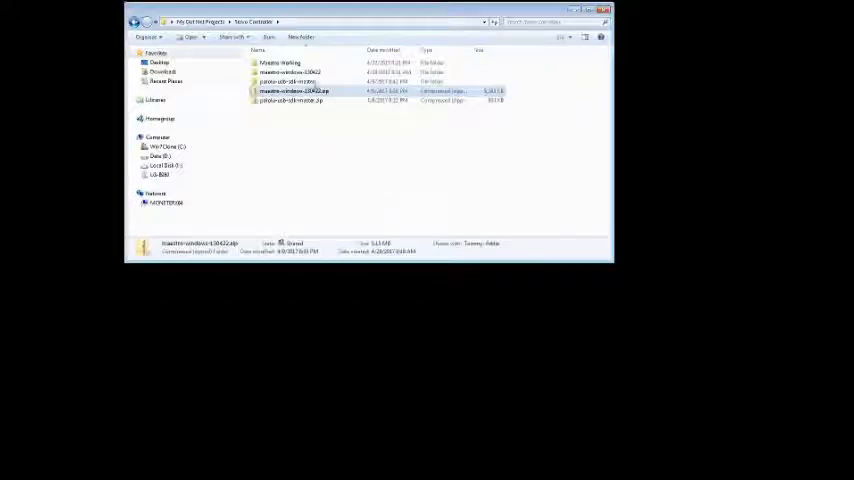
double_click(290, 91)
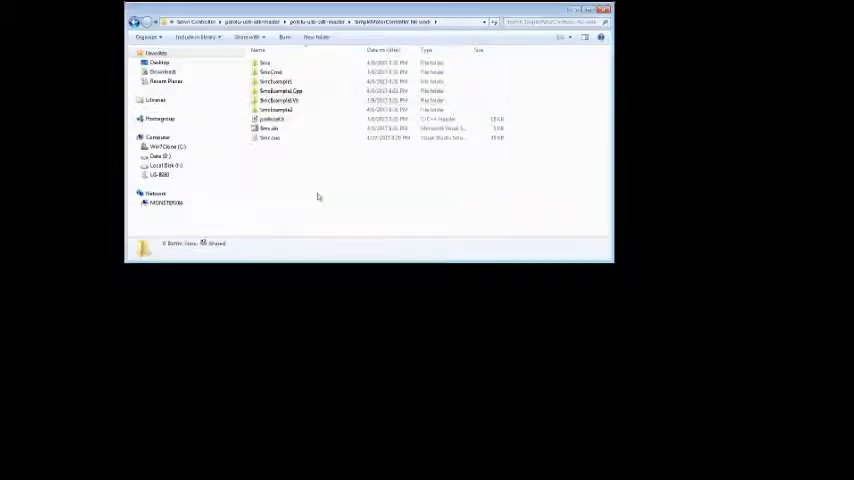
left_click(275, 109)
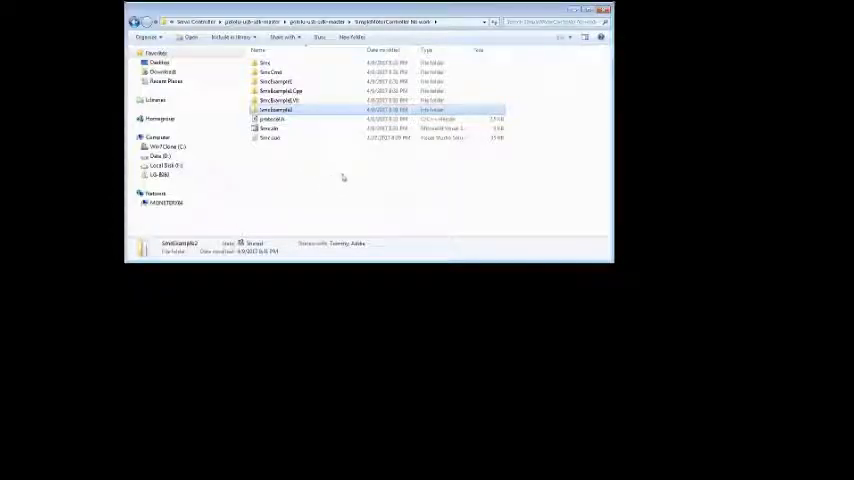
mouse_move(343, 217)
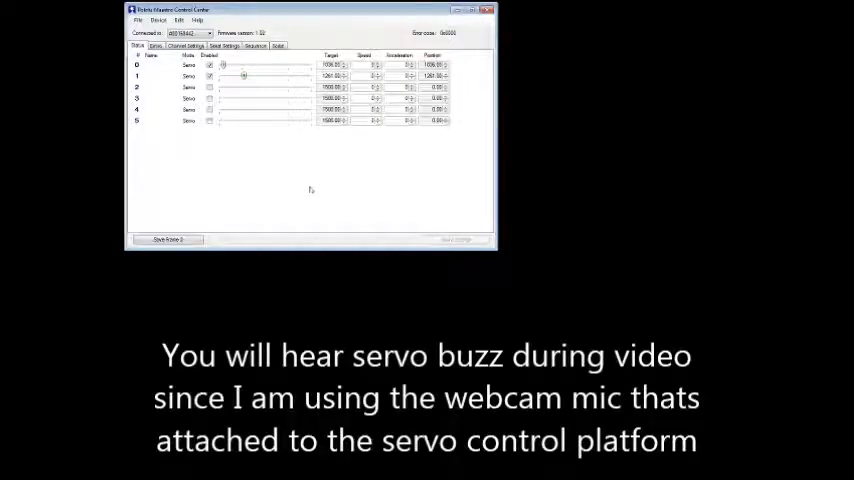
mouse_move(305, 192)
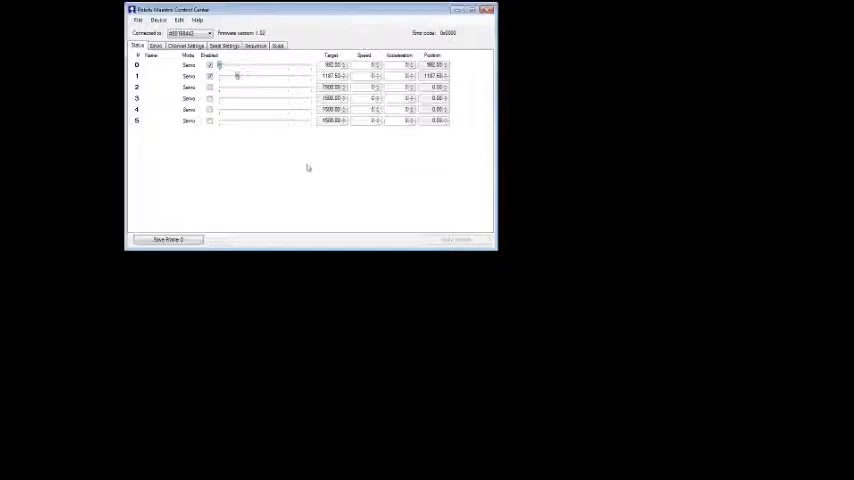
mouse_move(283, 158)
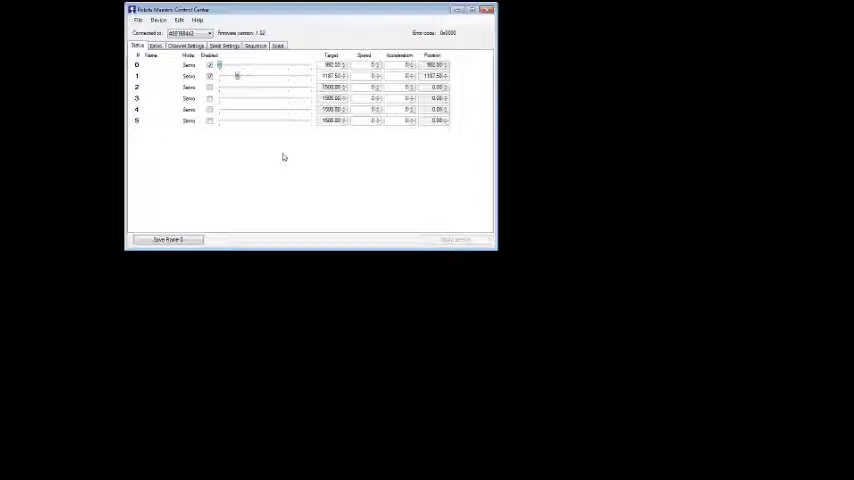
mouse_move(267, 165)
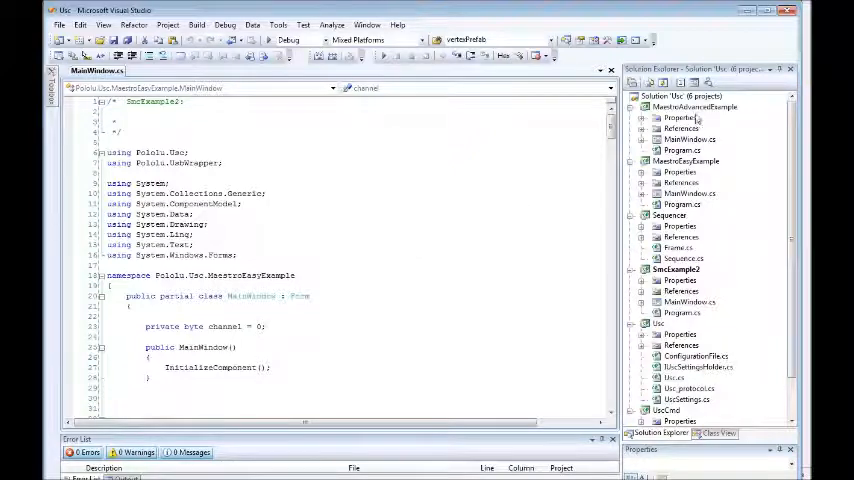
- Set MaestroAdvancedExample as the startup project from its Solution Explorer context menu
right_click(694, 107)
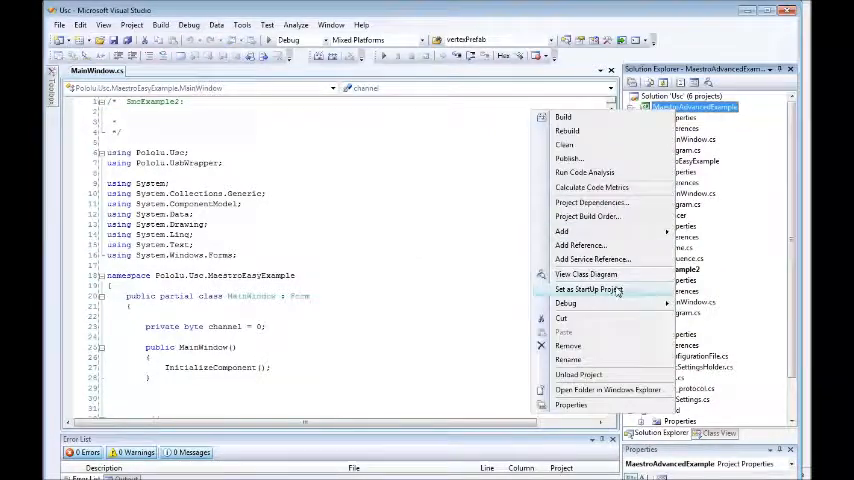
left_click(588, 289)
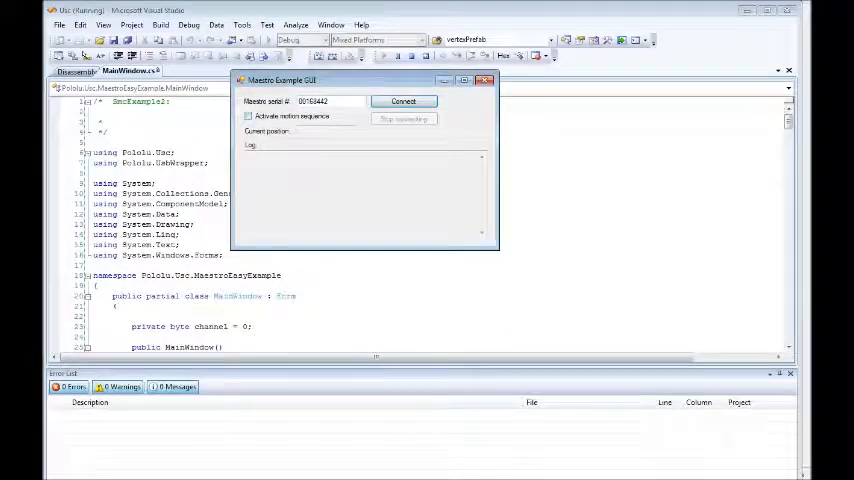
- Connect the Maestro example app, activate the motion sequence, then stop it
left_click(403, 100)
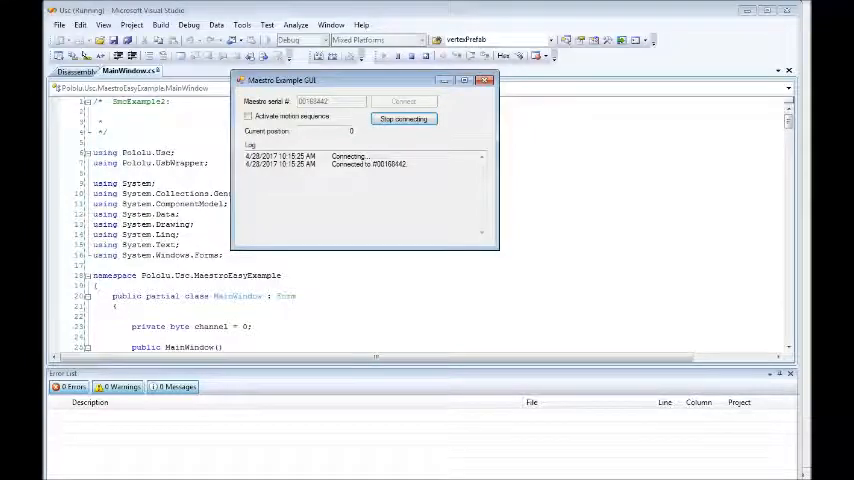
left_click(248, 116)
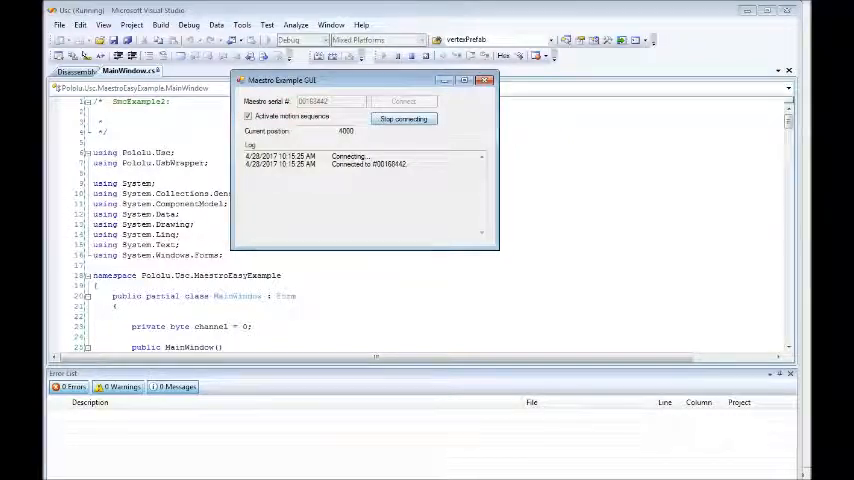
left_click(404, 118)
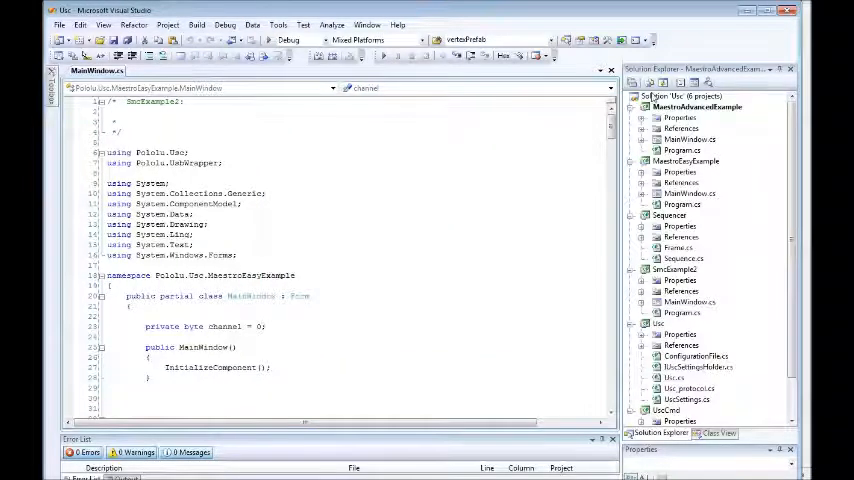
- Collapse the Maestro example, Sequencer, Usc and UscCmd project trees in Solution Explorer
scroll("down", 3)
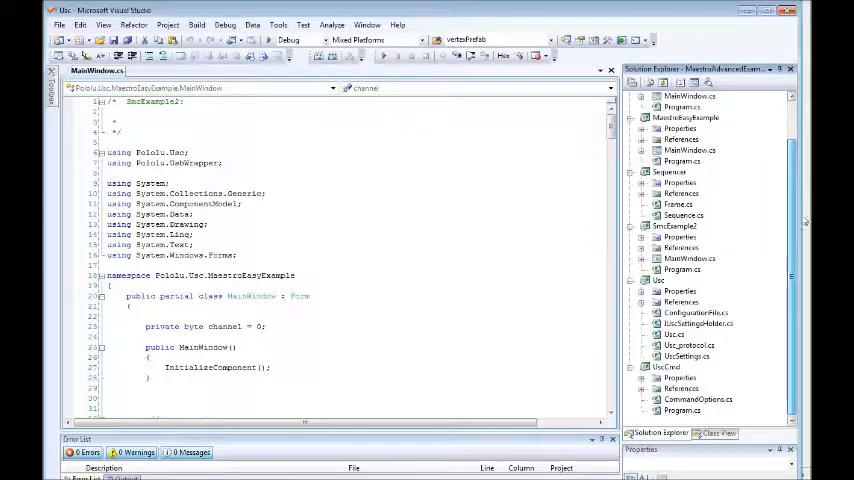
left_click(697, 107)
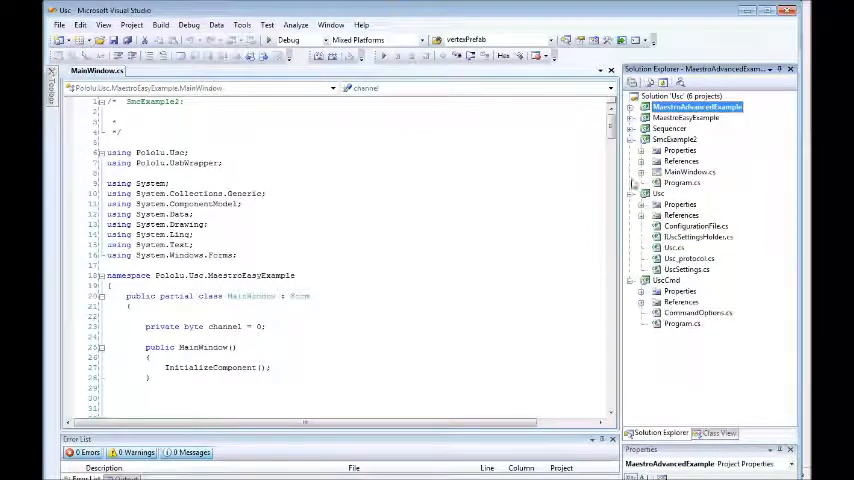
left_click(638, 193)
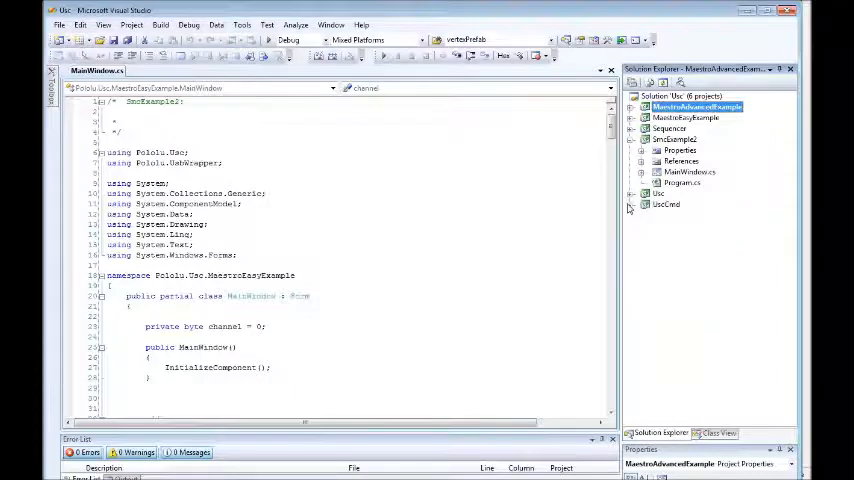
left_click(674, 139)
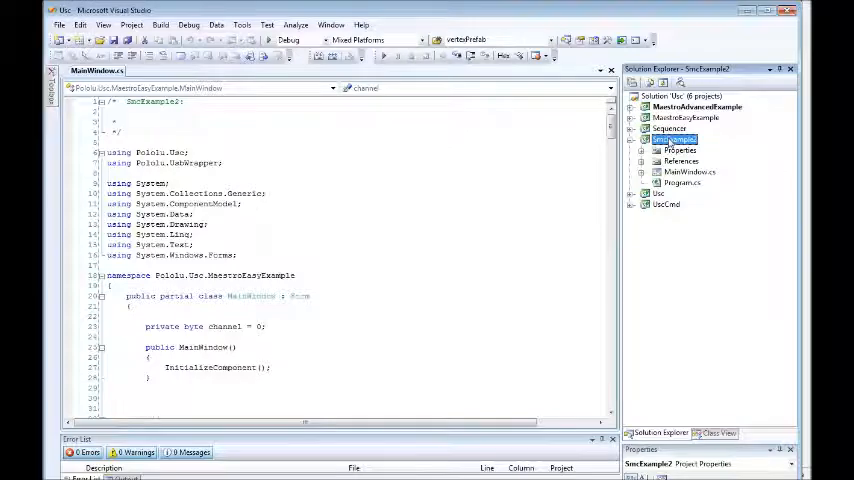
- Make SmcExample2 the Usc solution's startup project via its context menu
right_click(673, 139)
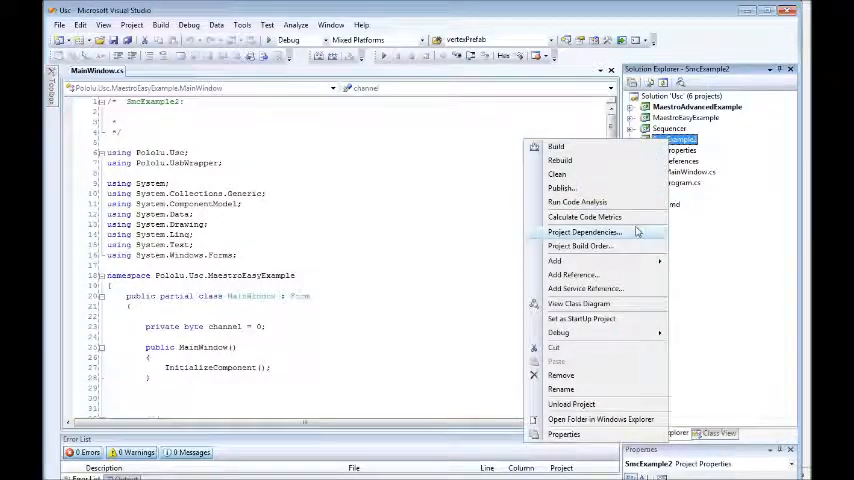
mouse_move(600, 318)
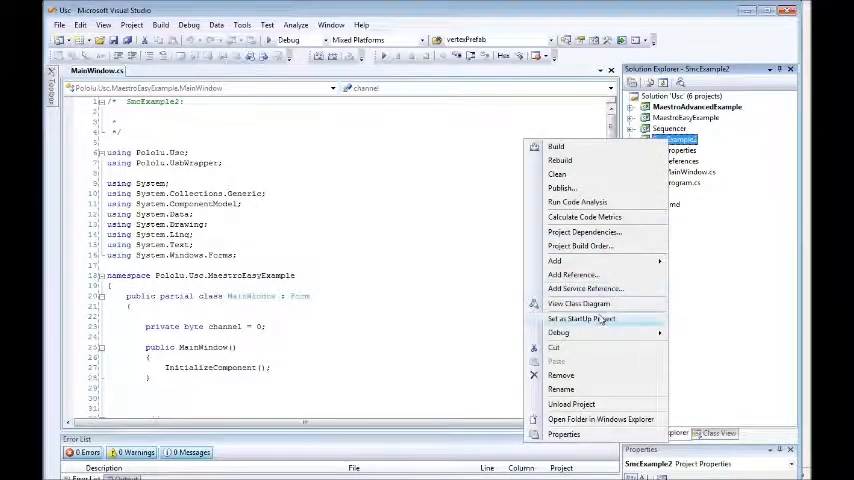
left_click(386, 231)
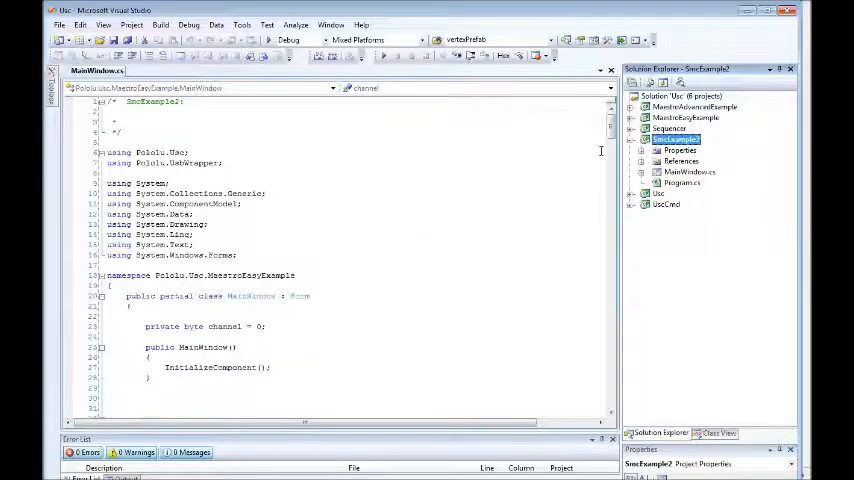
- Open SmcExample2's MainWindow.cs from Solution Explorer
left_click(693, 106)
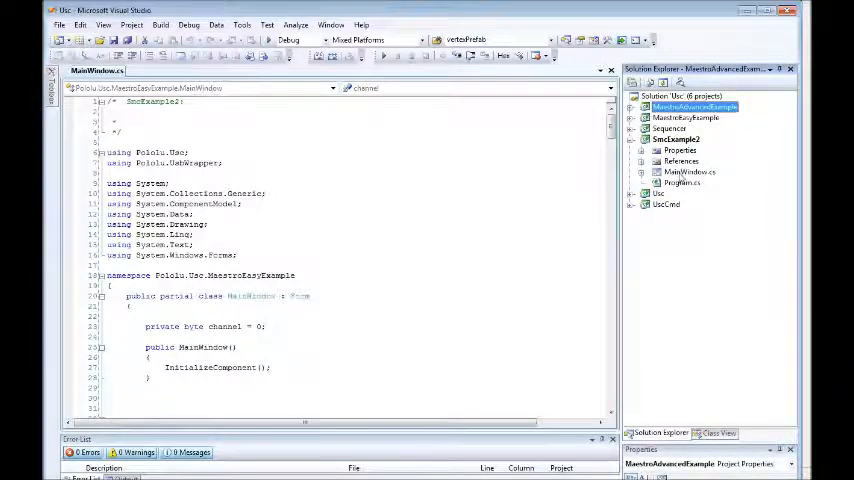
left_click(690, 172)
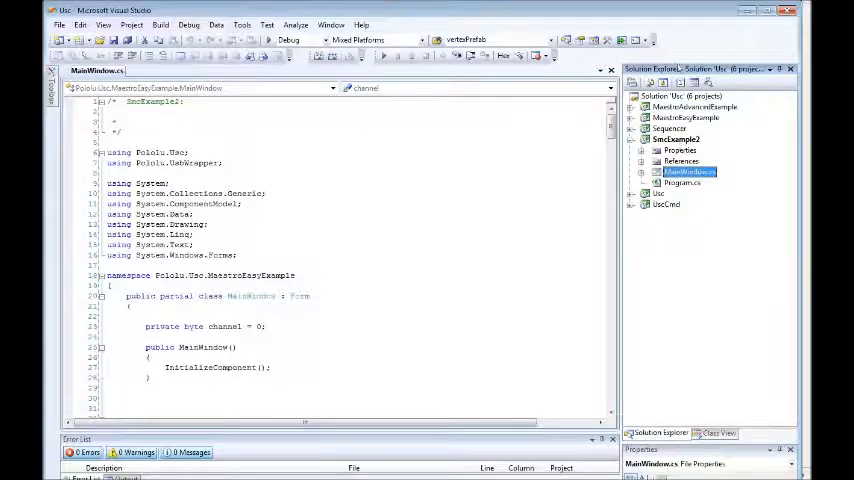
left_click(680, 96)
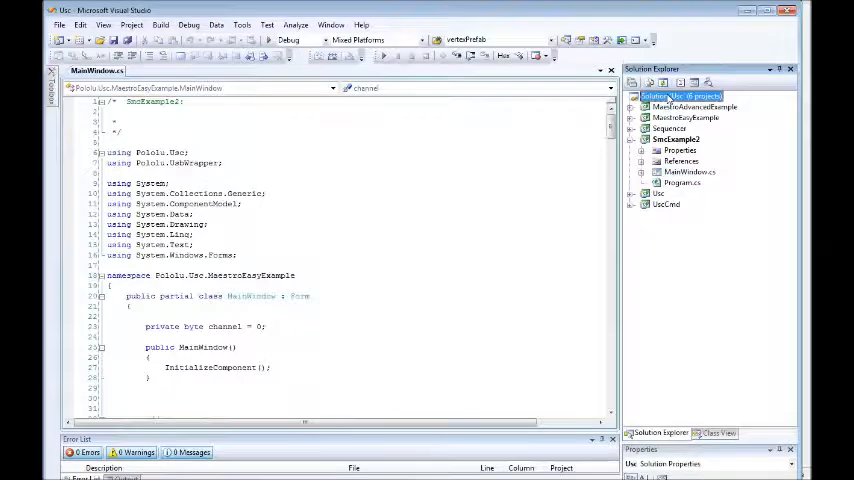
right_click(683, 95)
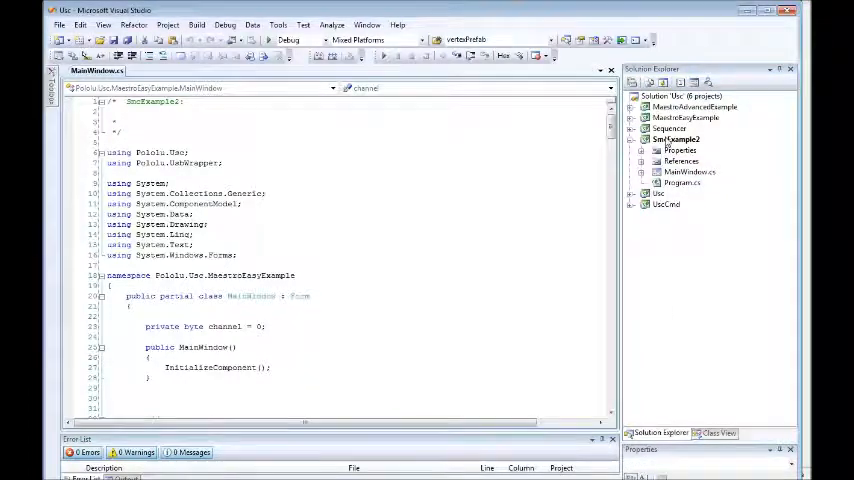
left_click(678, 139)
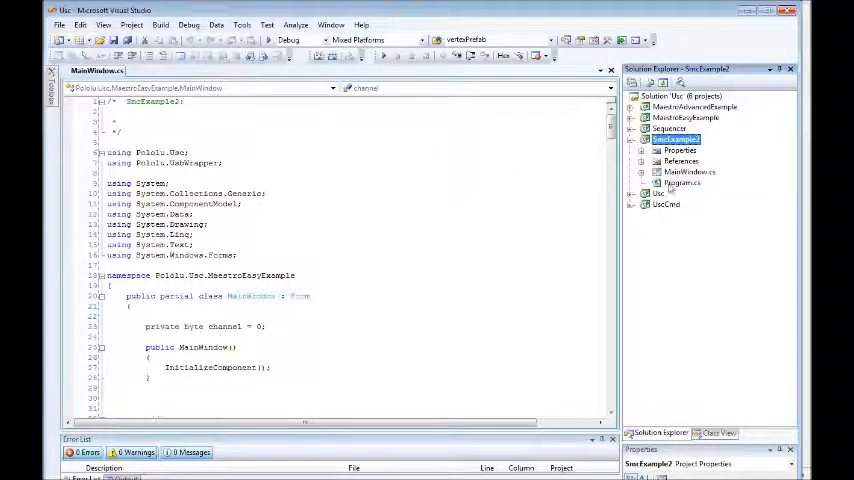
- Highlight the Pololu.Usc.MaestroEasyExample namespace name in MainWindow.cs
scroll("down", 3)
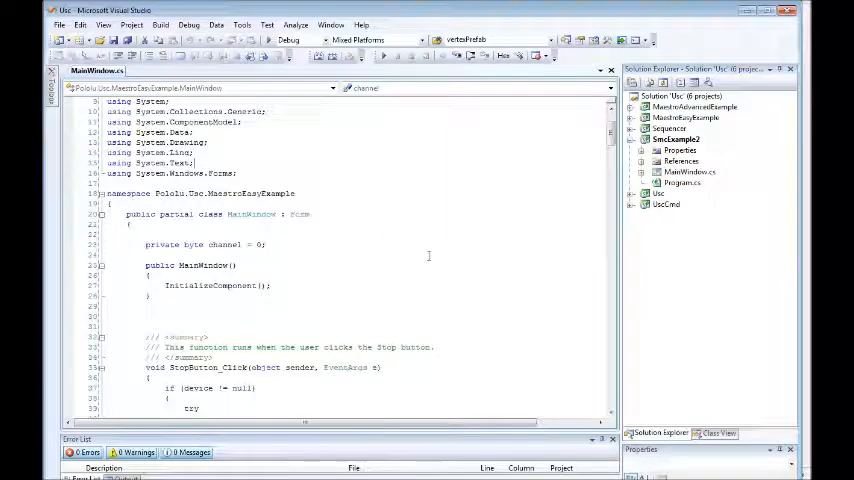
double_click(200, 193)
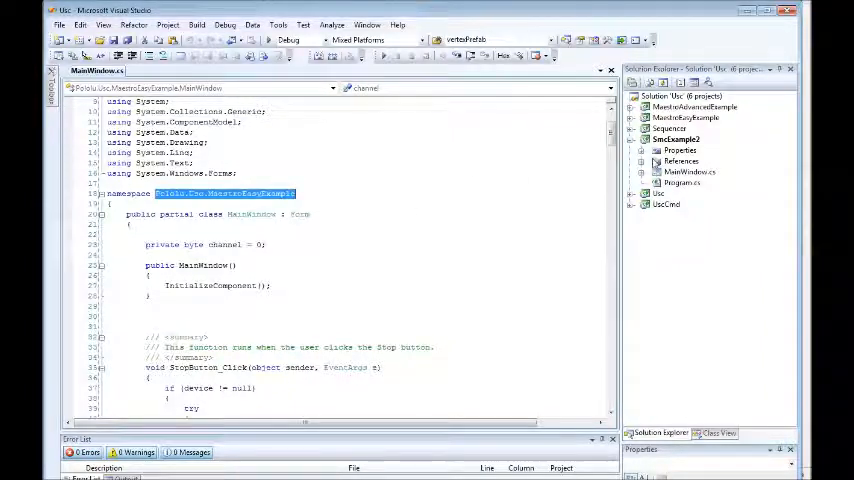
left_click(415, 214)
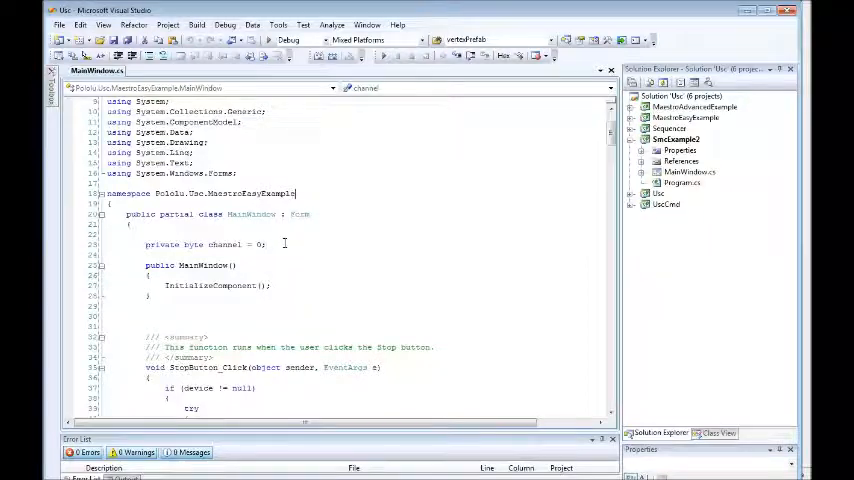
scroll("down", 3)
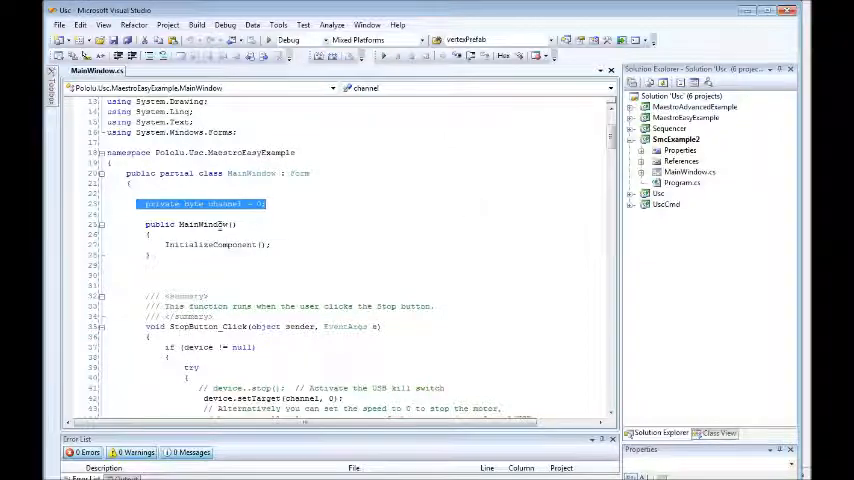
double_click(224, 203)
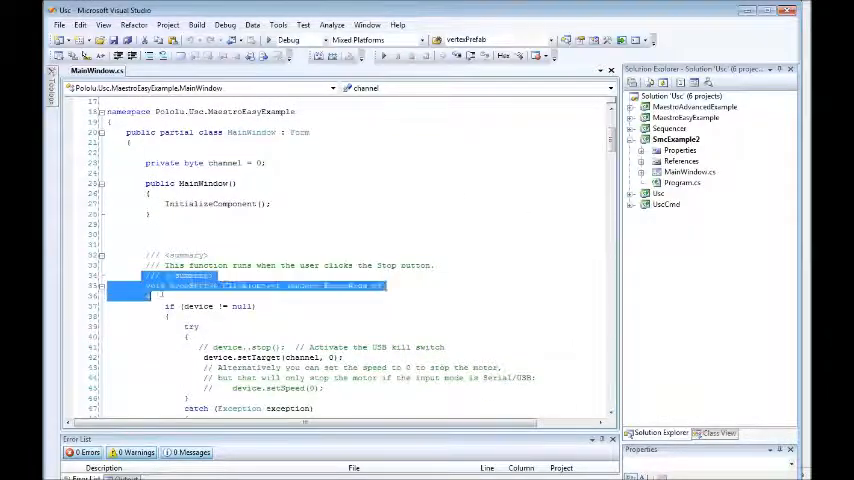
scroll("down", 3)
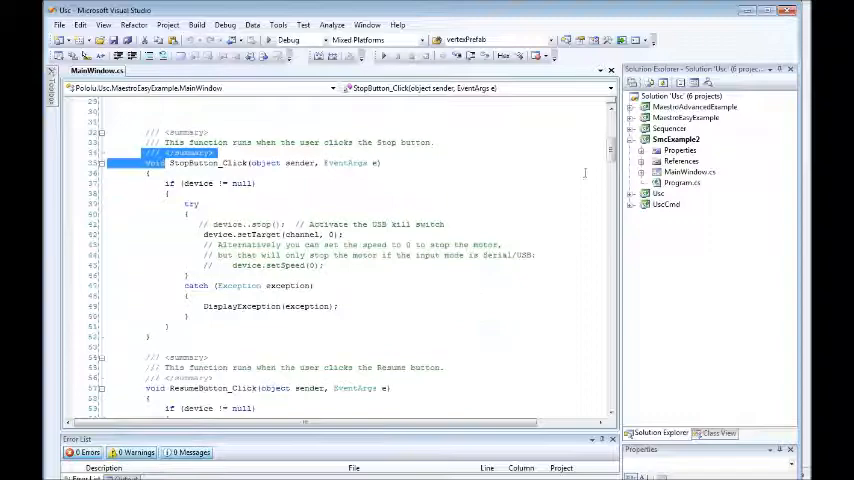
scroll("down", 3)
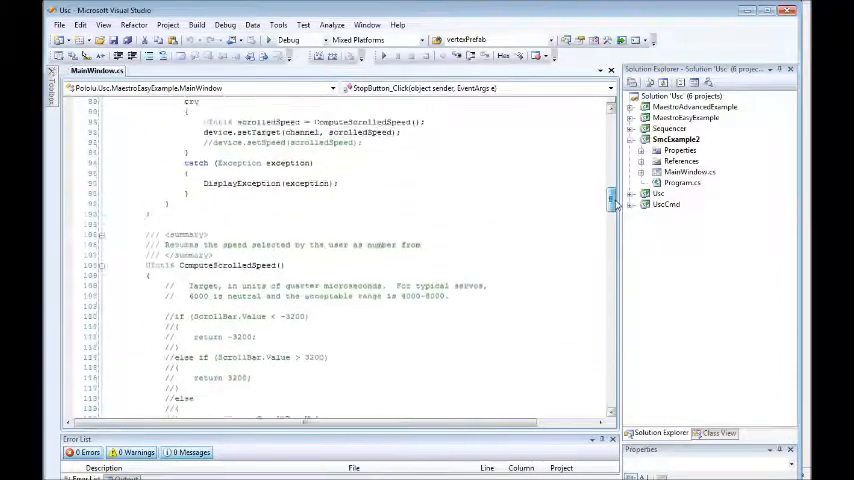
scroll("down", 3)
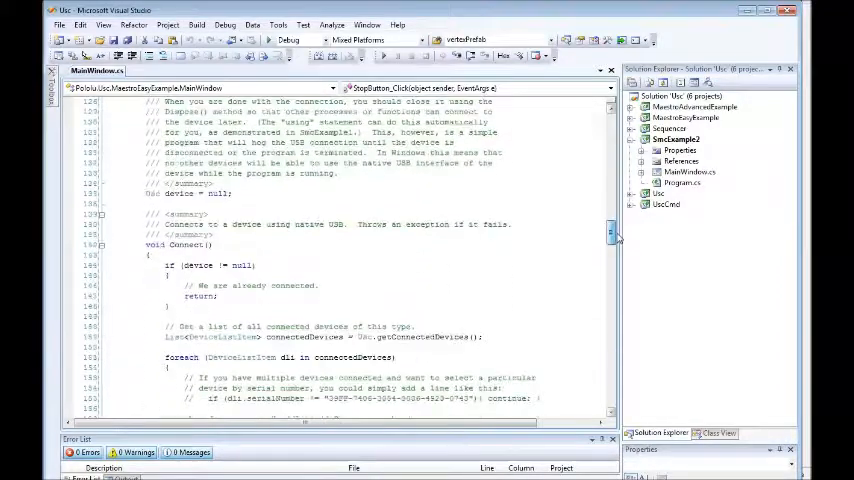
scroll("down", 3)
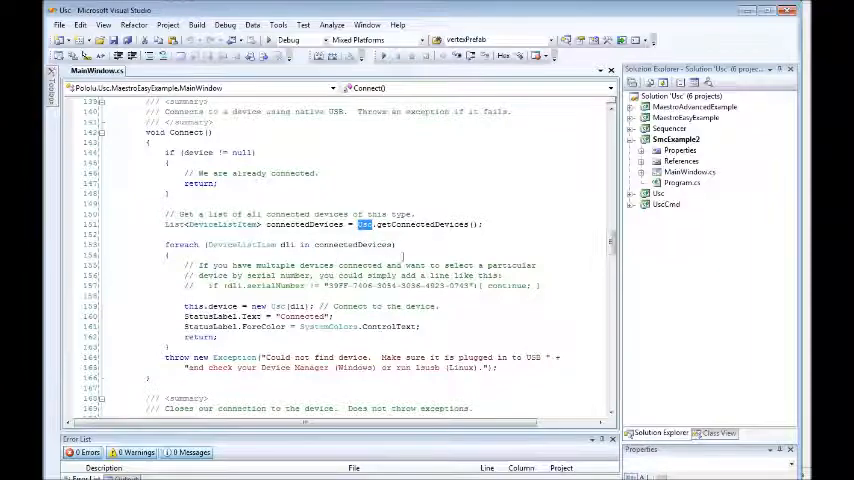
scroll("up", 3)
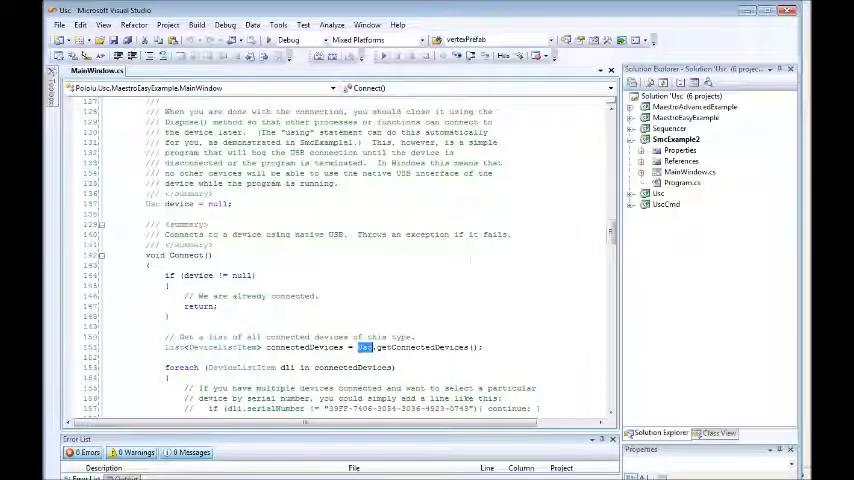
scroll("down", 3)
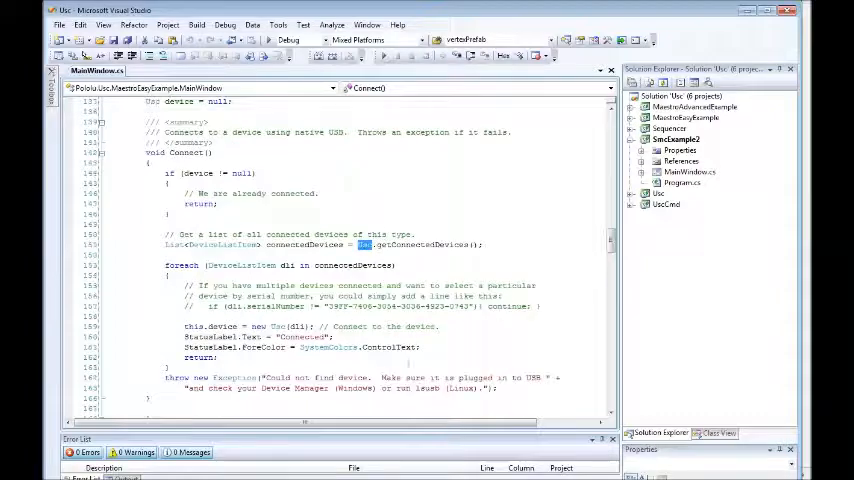
scroll("down", 3)
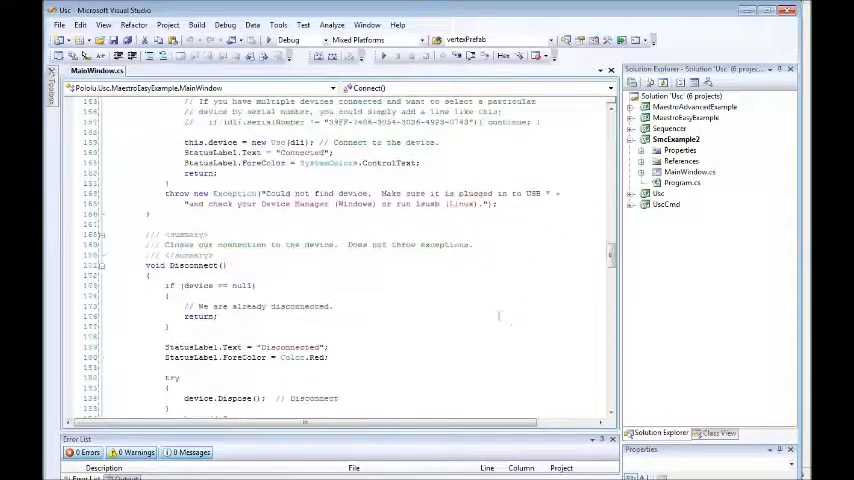
scroll("down", 3)
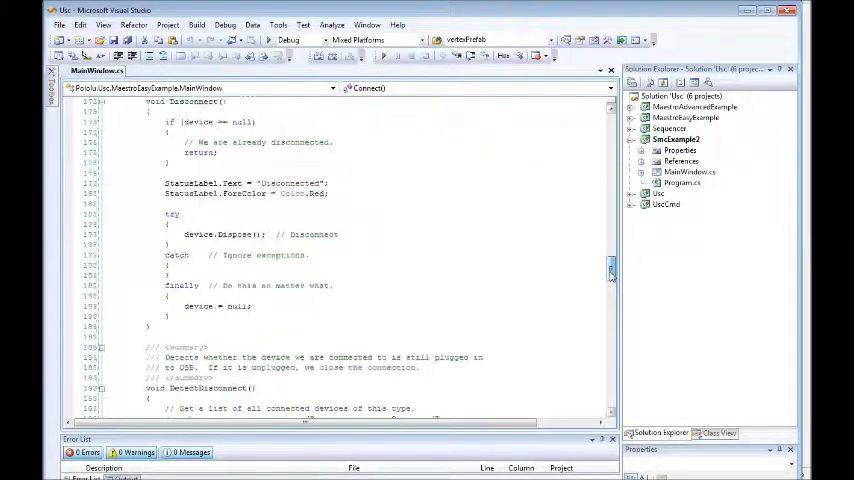
scroll("down", 3)
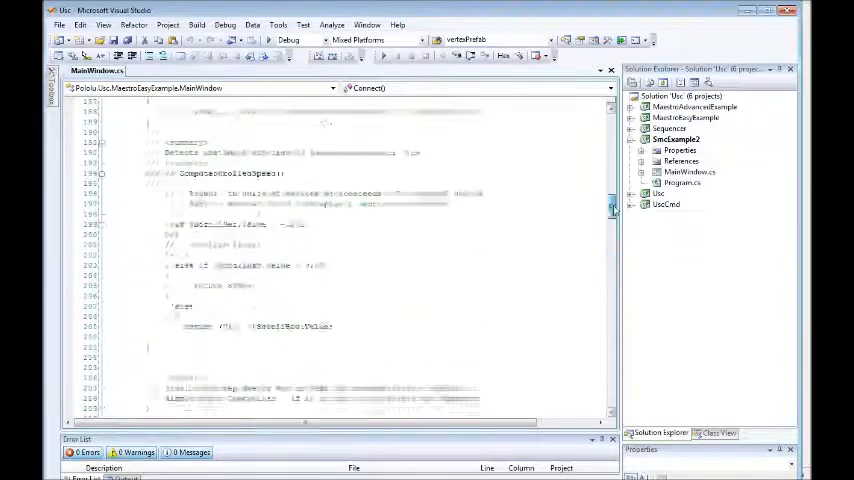
scroll("up", 3)
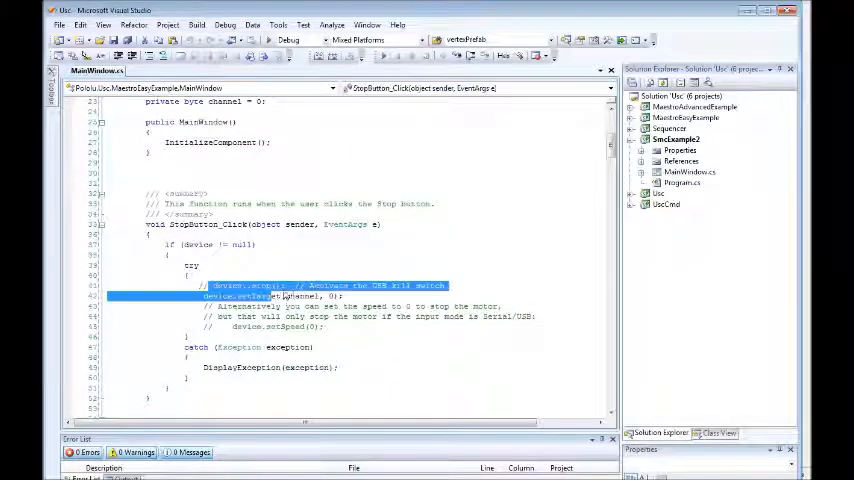
left_click(433, 357)
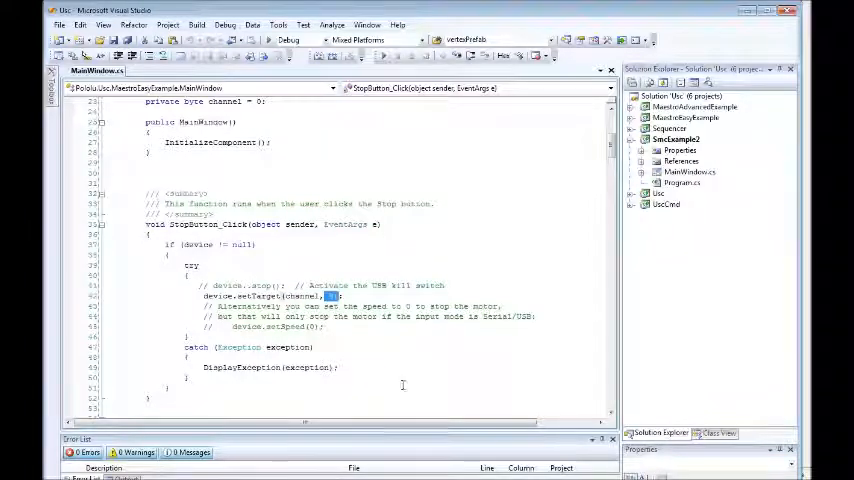
scroll("down", 3)
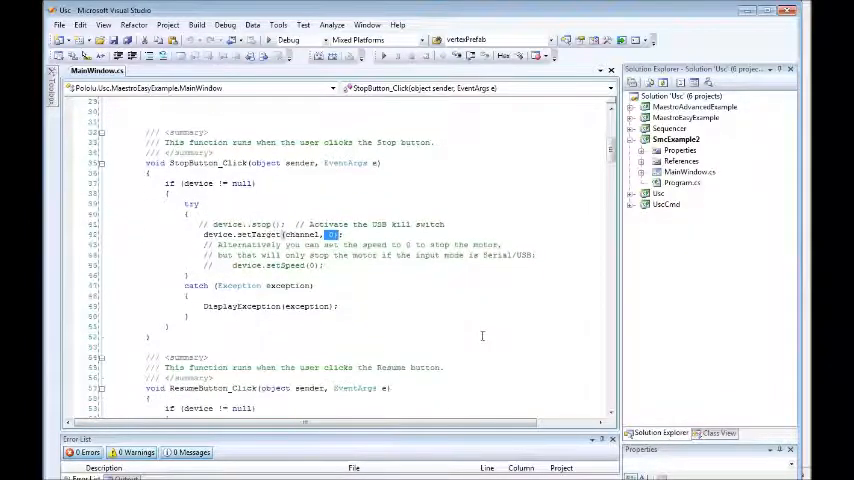
scroll("down", 3)
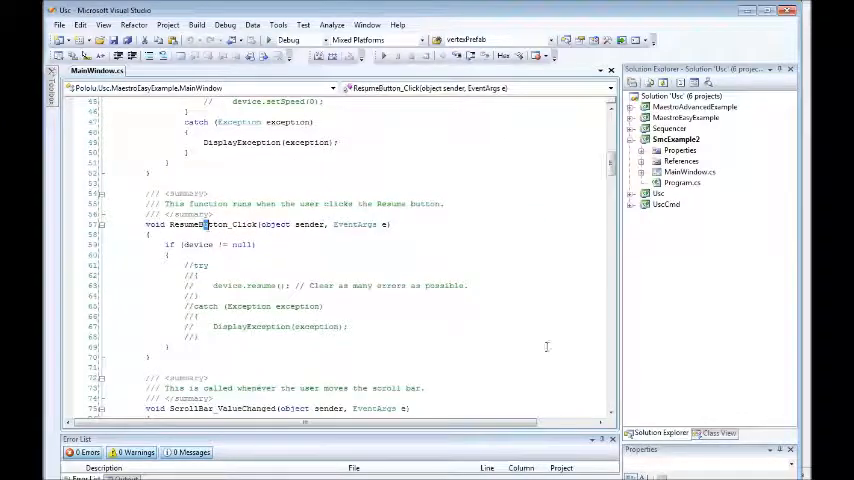
scroll("down", 3)
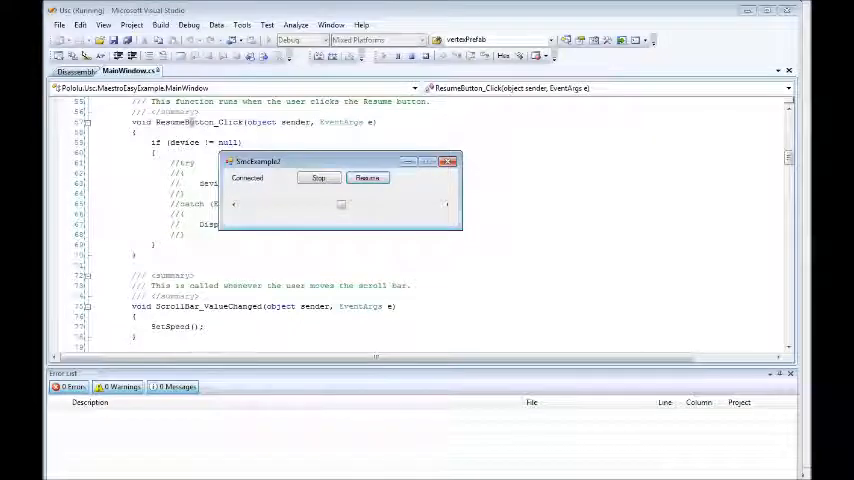
left_click(318, 177)
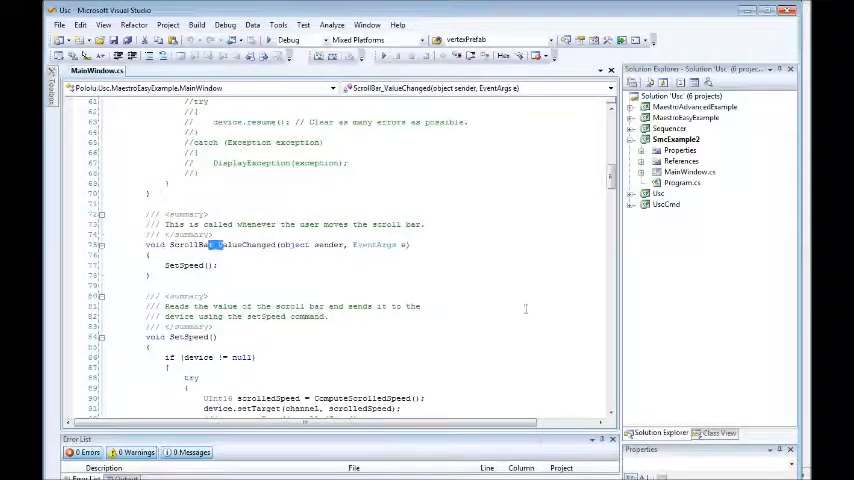
scroll("down", 3)
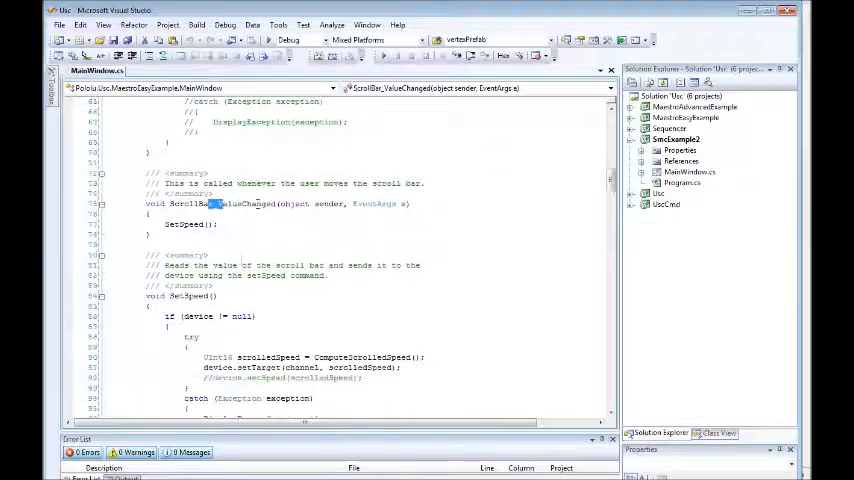
scroll("down", 3)
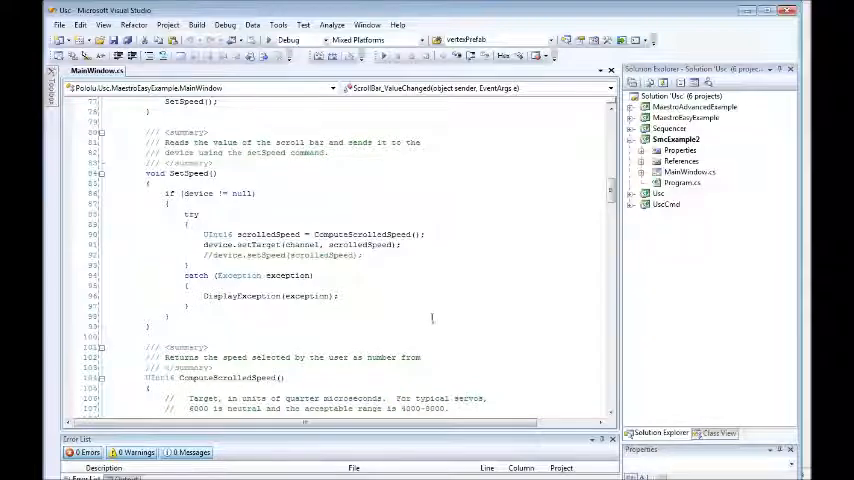
double_click(260, 255)
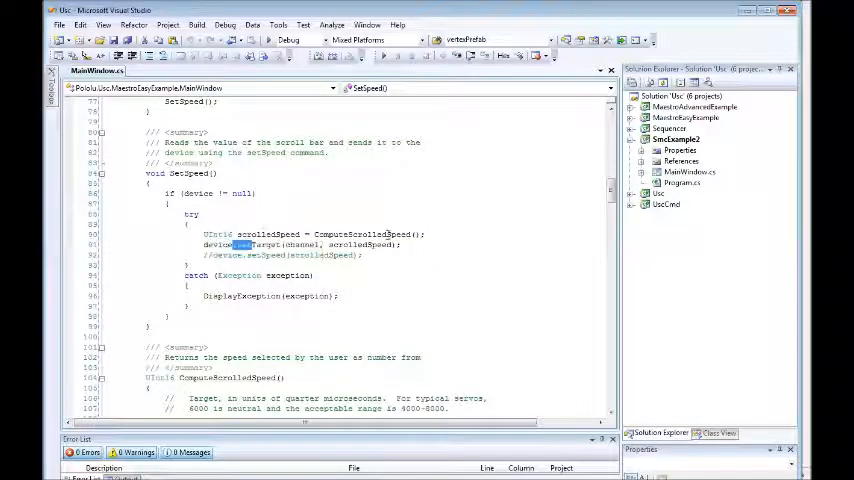
scroll("down", 3)
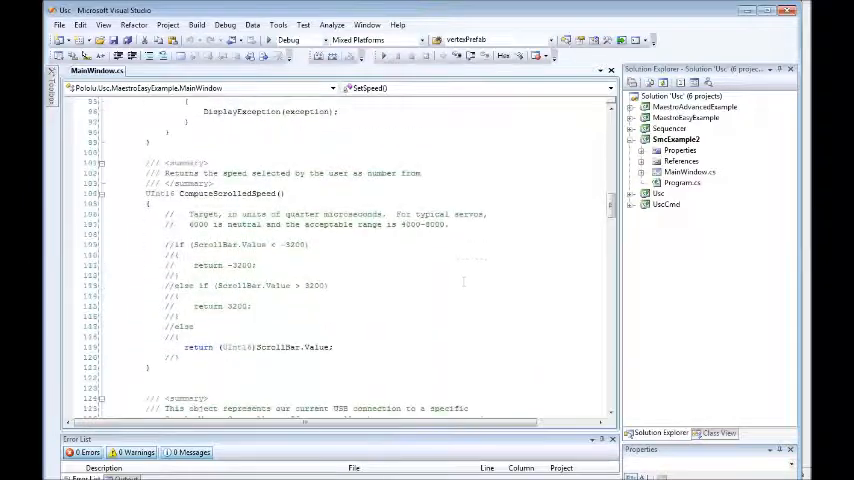
left_click_drag(170, 245, 195, 326)
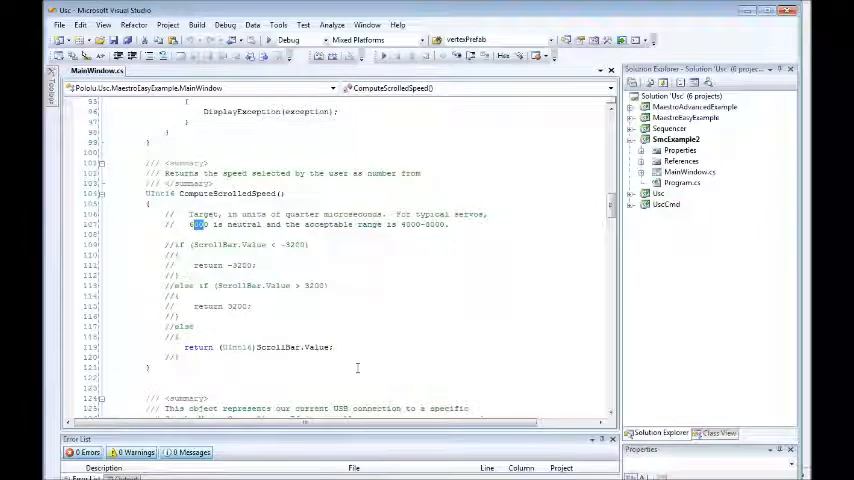
mouse_move(492, 273)
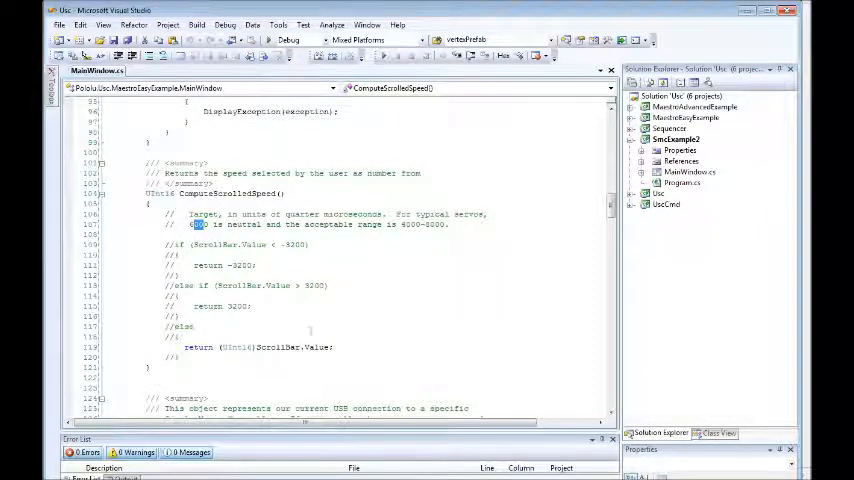
scroll("down", 3)
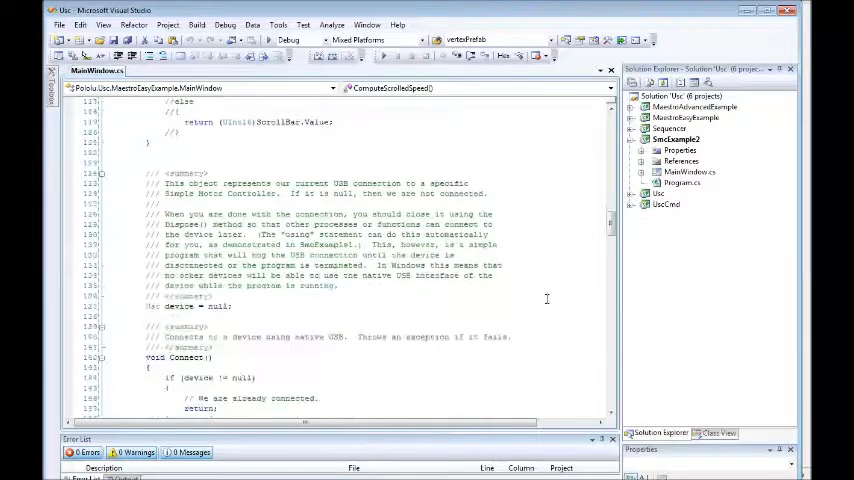
scroll("down", 3)
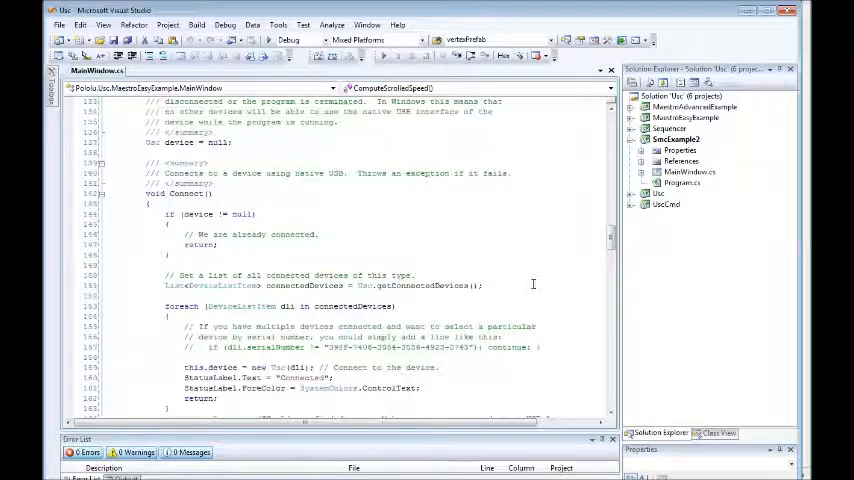
scroll("down", 3)
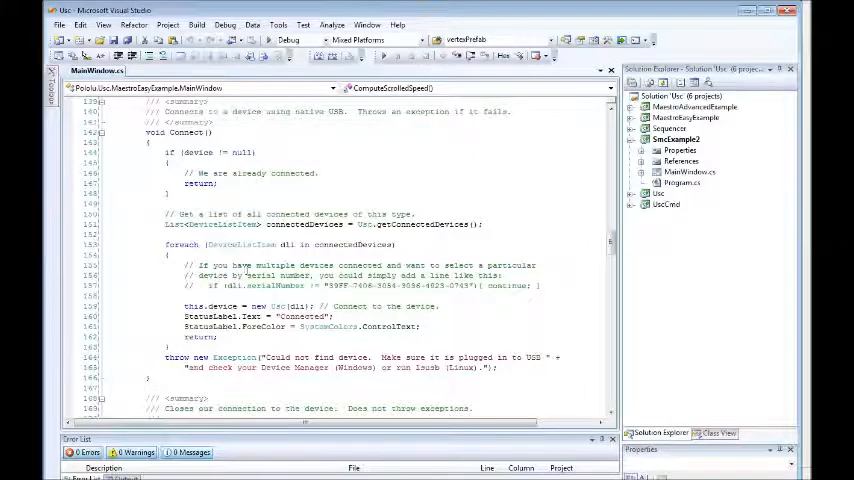
scroll("down", 3)
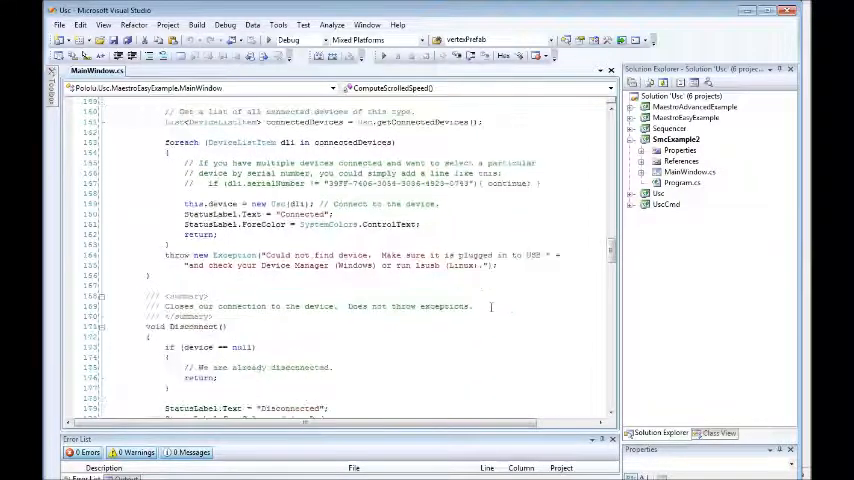
scroll("down", 3)
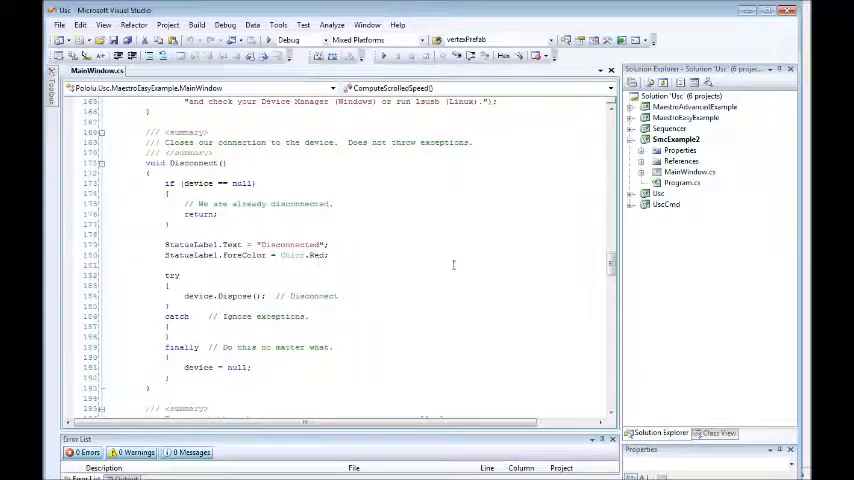
scroll("down", 3)
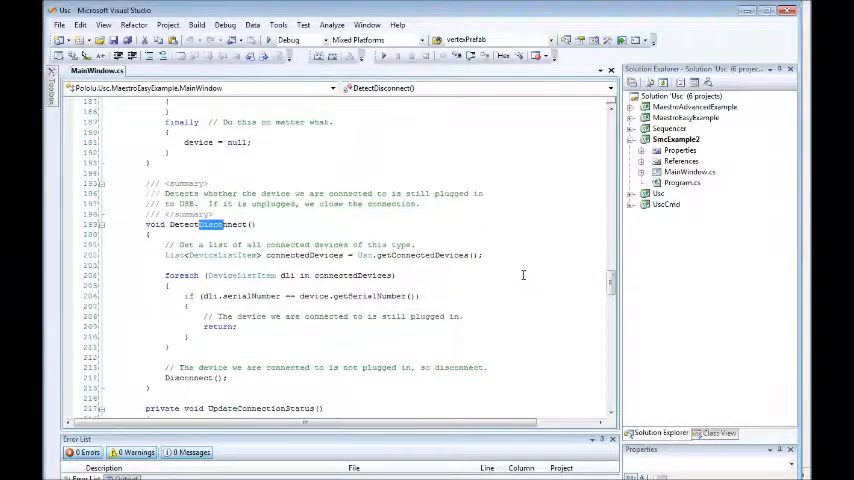
scroll("down", 3)
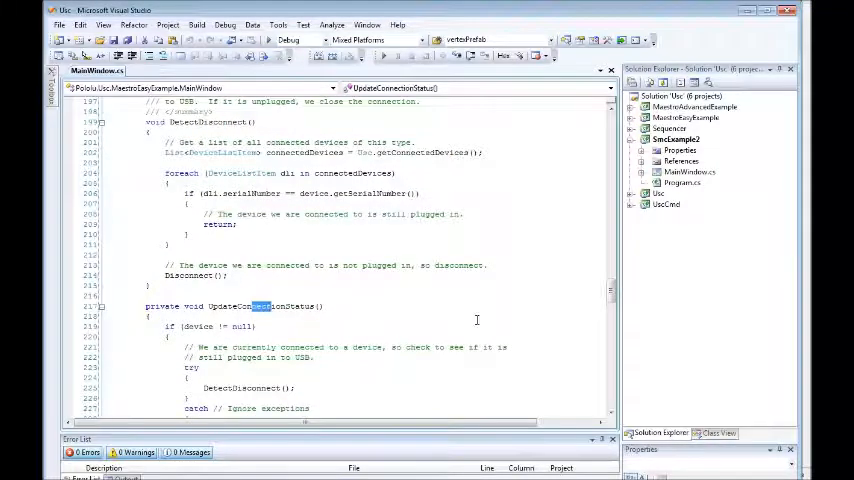
scroll("down", 3)
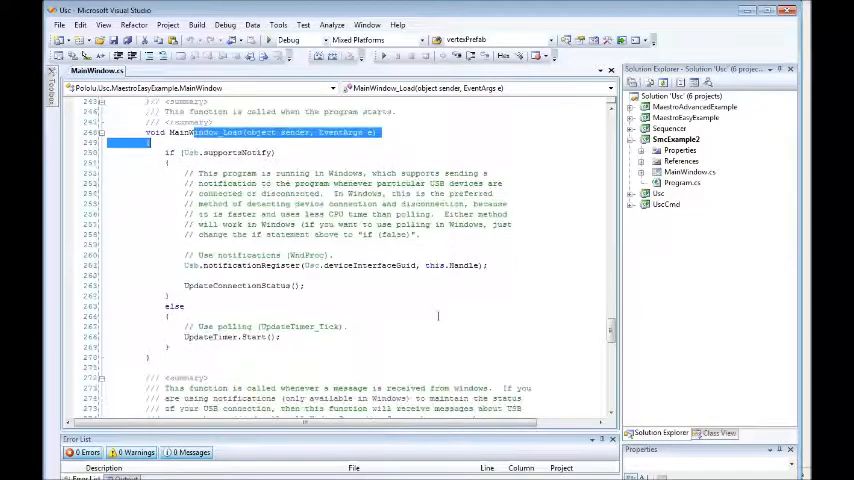
scroll("down", 3)
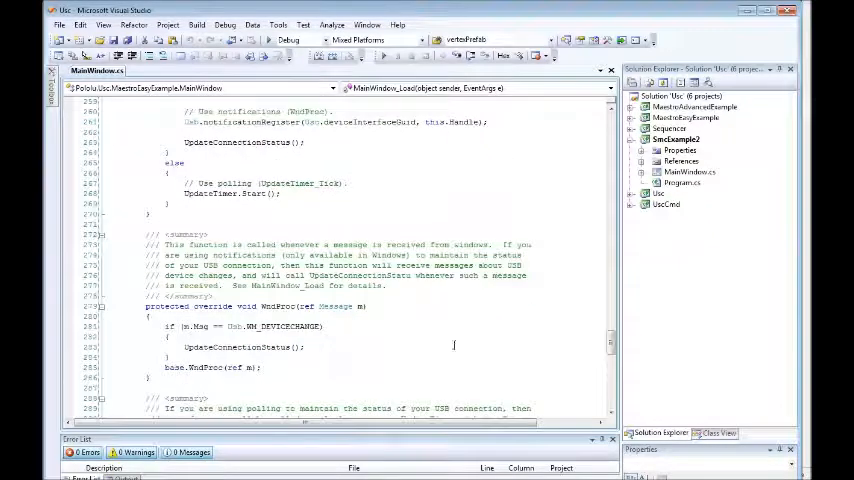
scroll("down", 3)
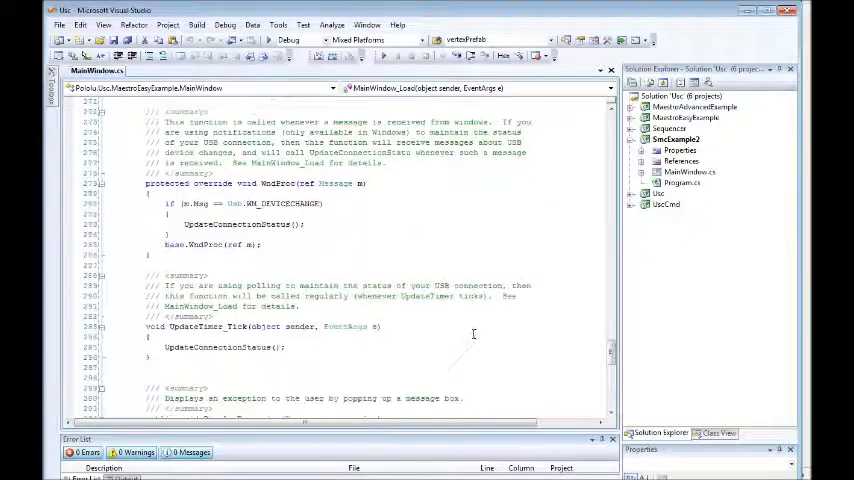
scroll("down", 3)
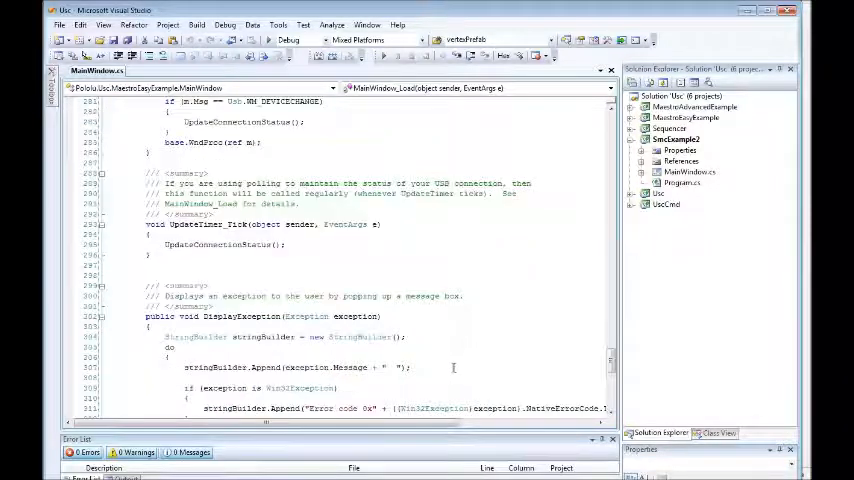
scroll("down", 3)
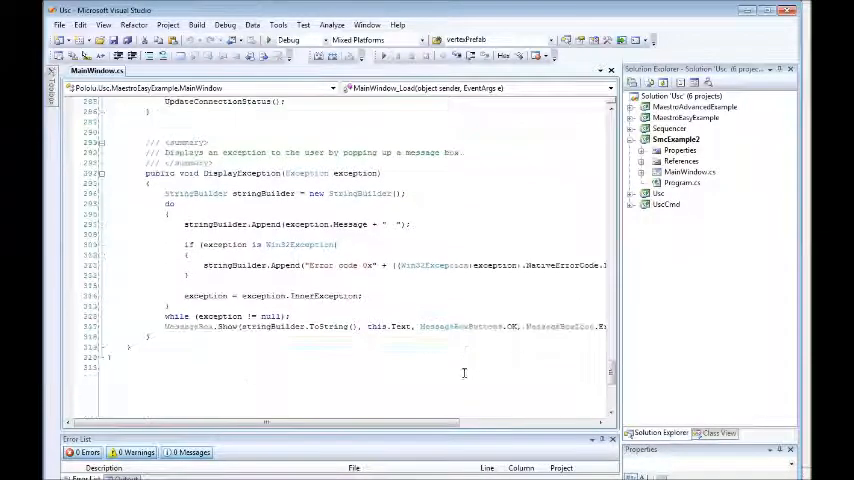
scroll("up", 3)
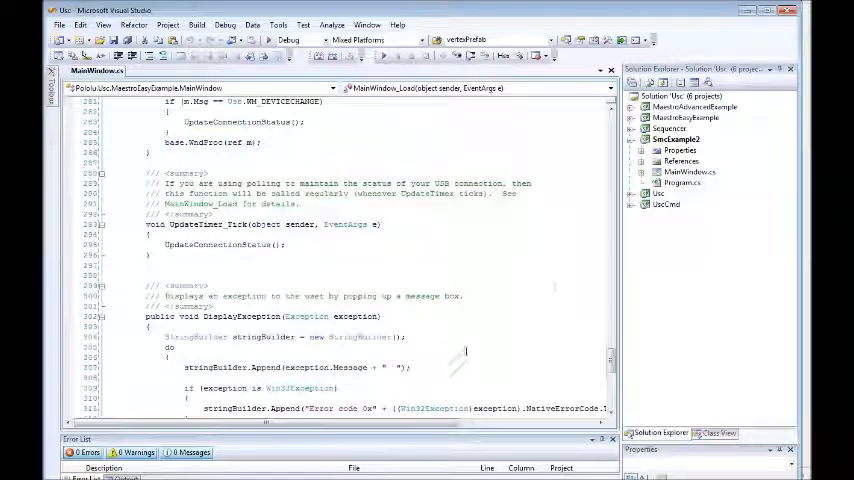
scroll("up", 3)
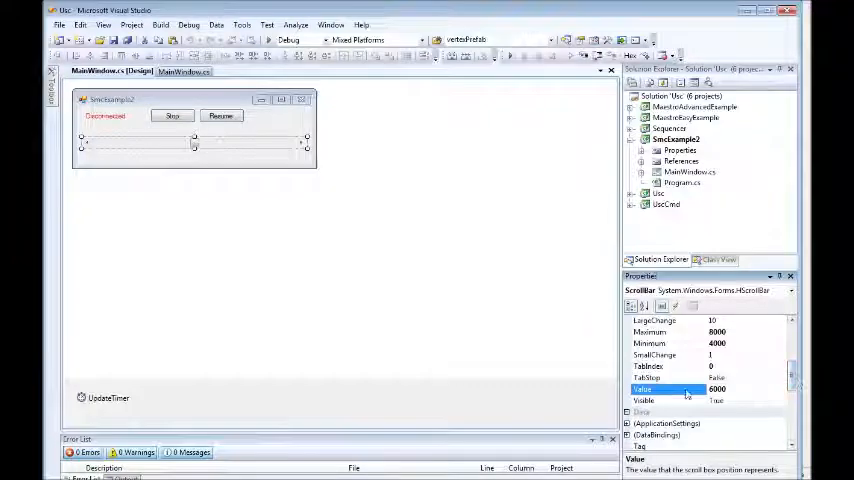
- Return to the MainWindow.cs code at the MainWindow_Load polling branch
scroll("up", 3)
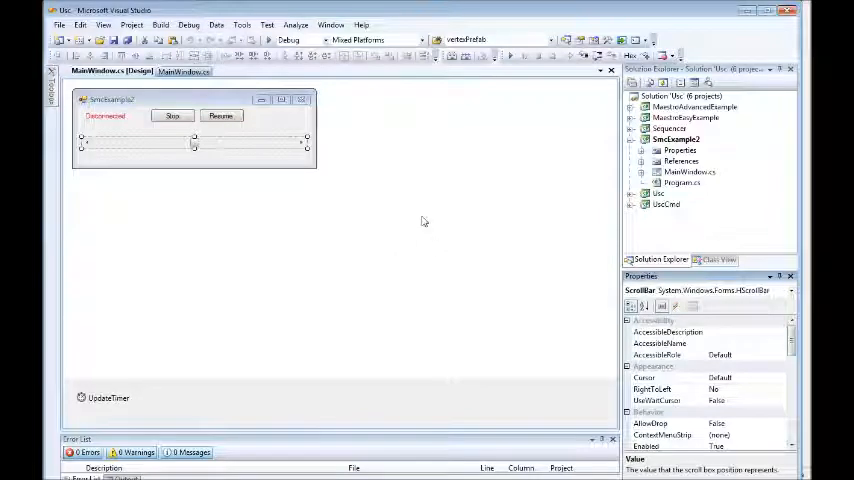
mouse_move(464, 177)
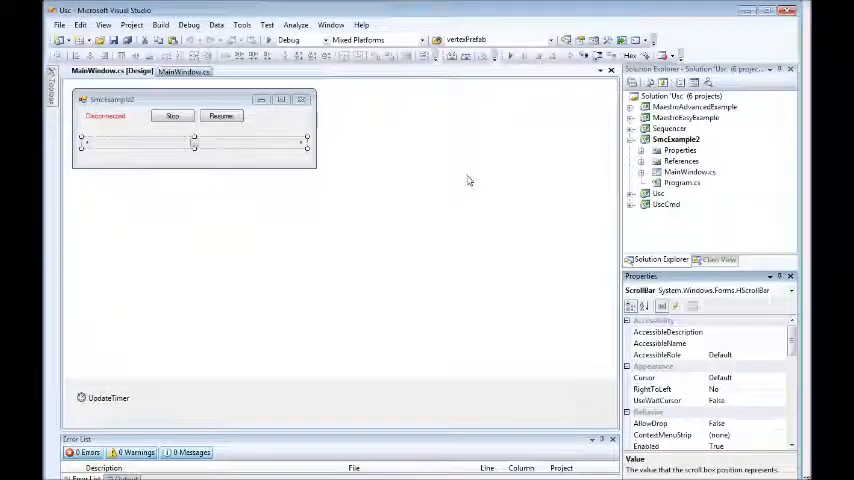
left_click(184, 71)
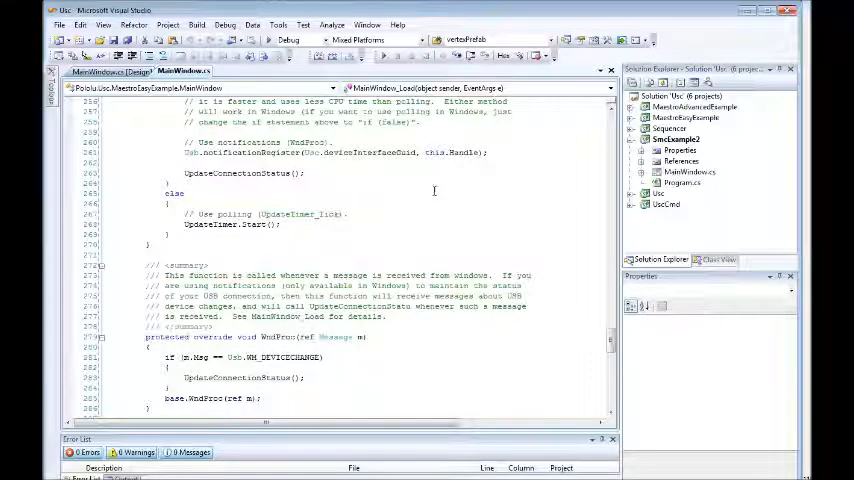
mouse_move(333, 199)
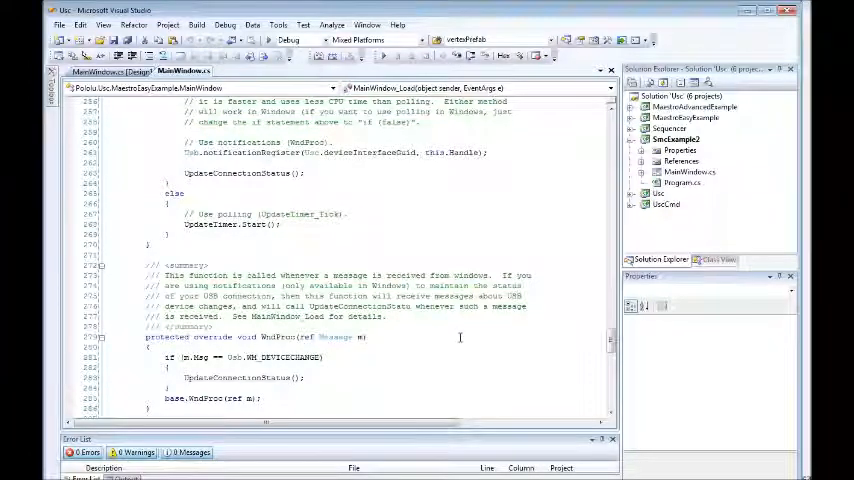
mouse_move(458, 343)
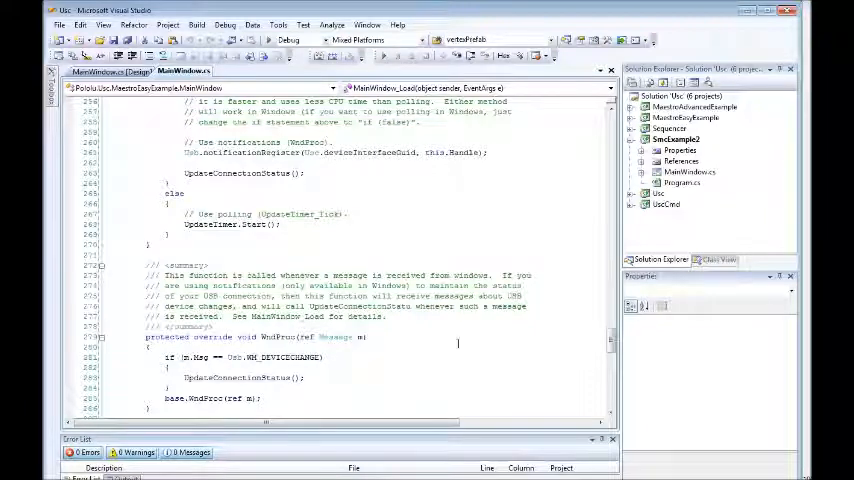